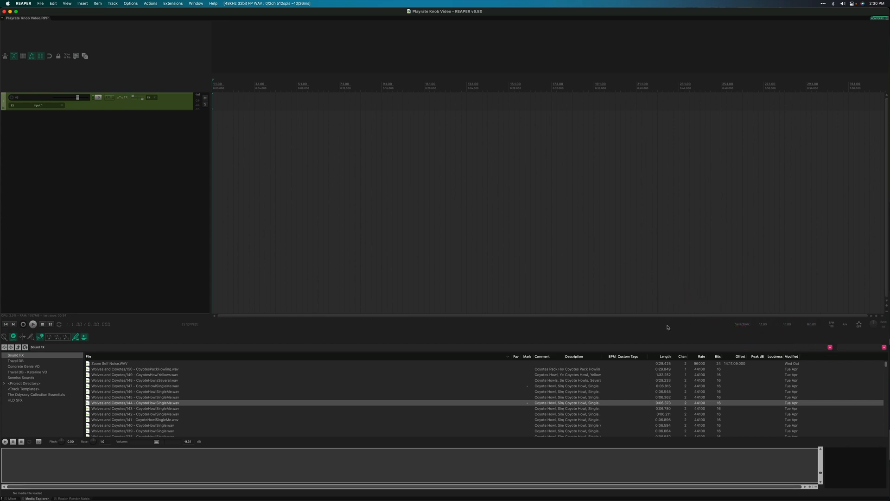
pyautogui.moveTo(676, 326)
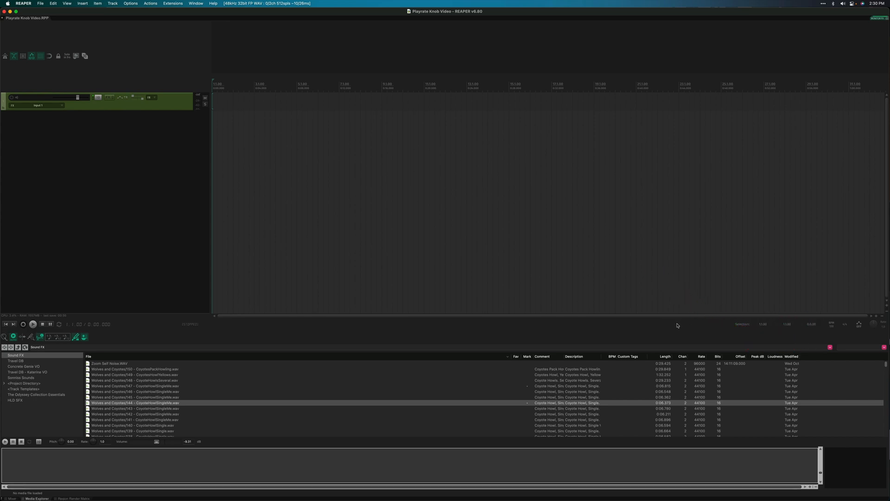
pyautogui.moveTo(234, 322)
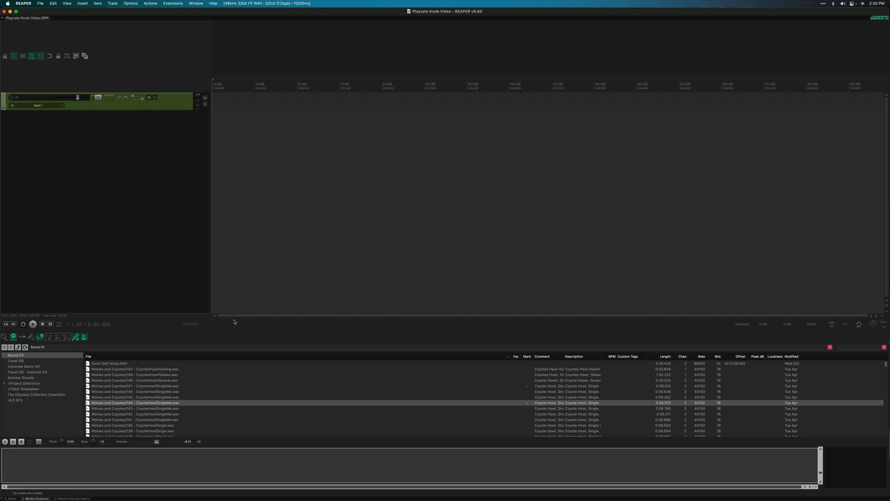
# Enable 'Show playrate control' from the transport bar's context menu.
pyautogui.rightClick(647, 324)
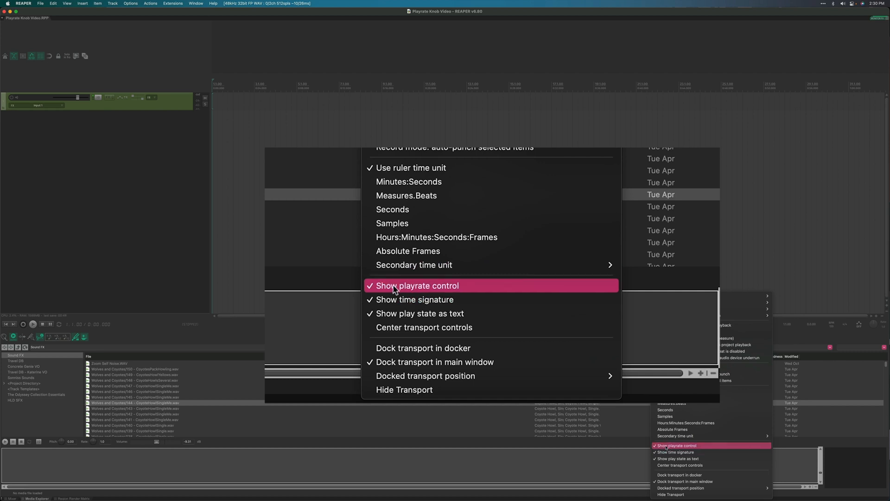
pyautogui.click(418, 284)
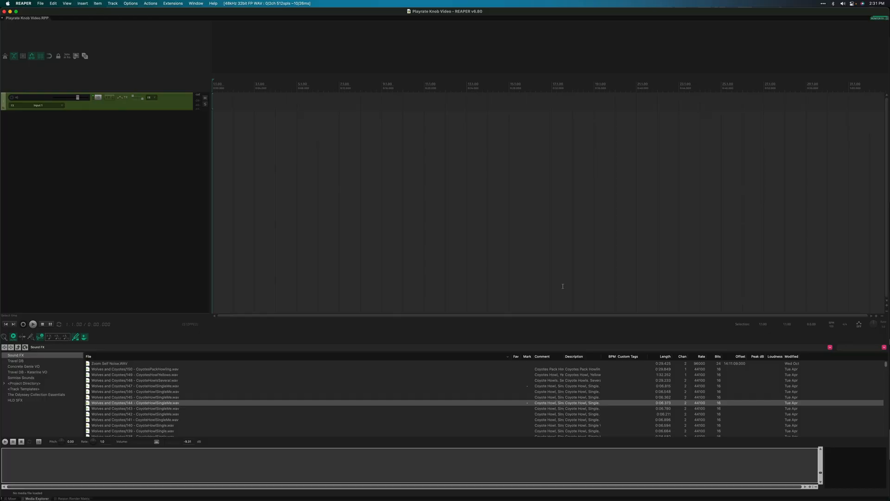
pyautogui.moveTo(803, 287)
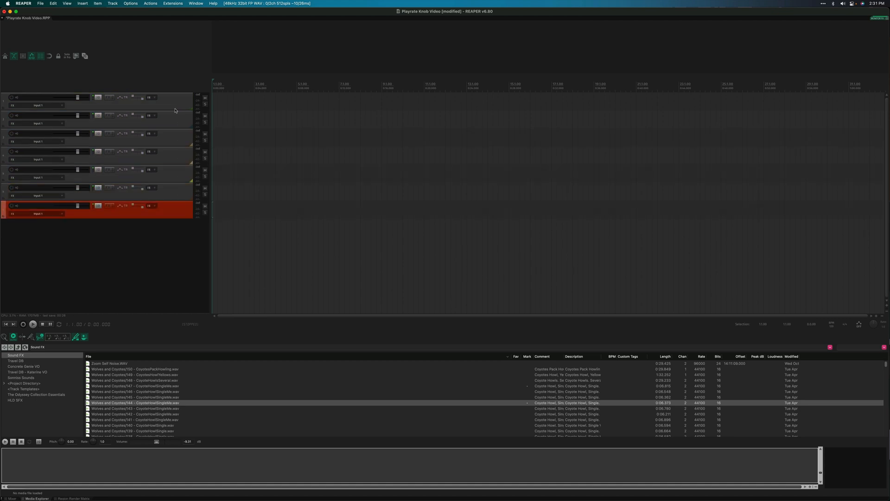
# Select the second of the seven tracks as the target track.
pyautogui.click(102, 115)
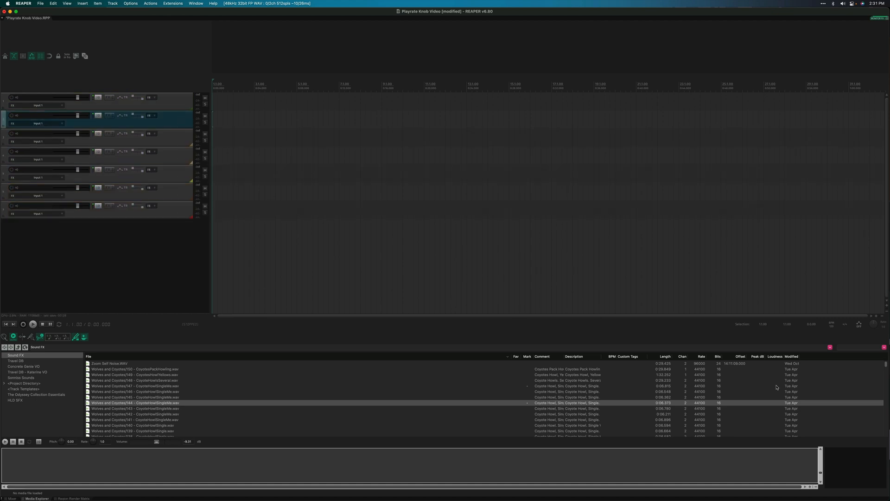
pyautogui.moveTo(855, 354)
pyautogui.write('forgotten neon')
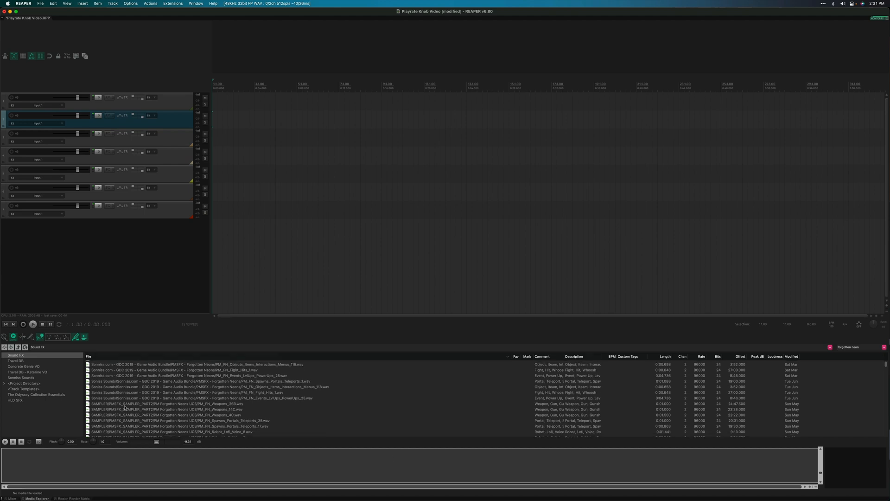
# Browse the Forgotten Neons results and audition three menu interaction sounds.
pyautogui.scroll(-3)
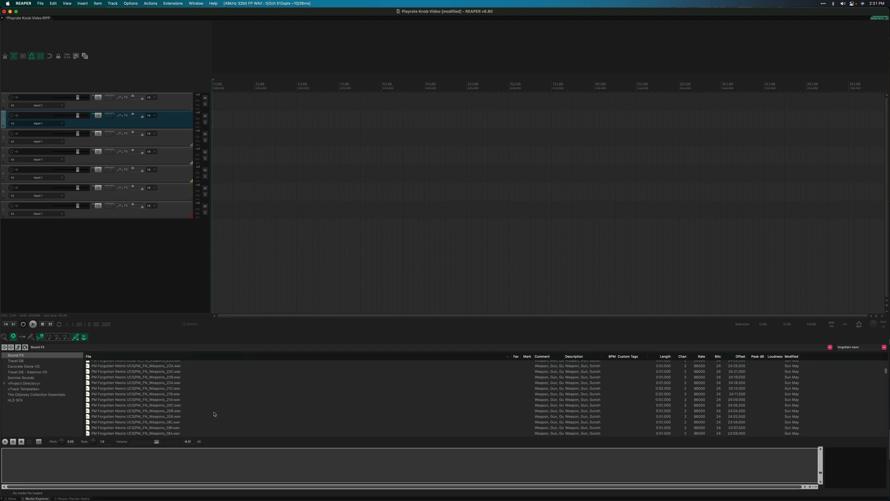
pyautogui.scroll(-3)
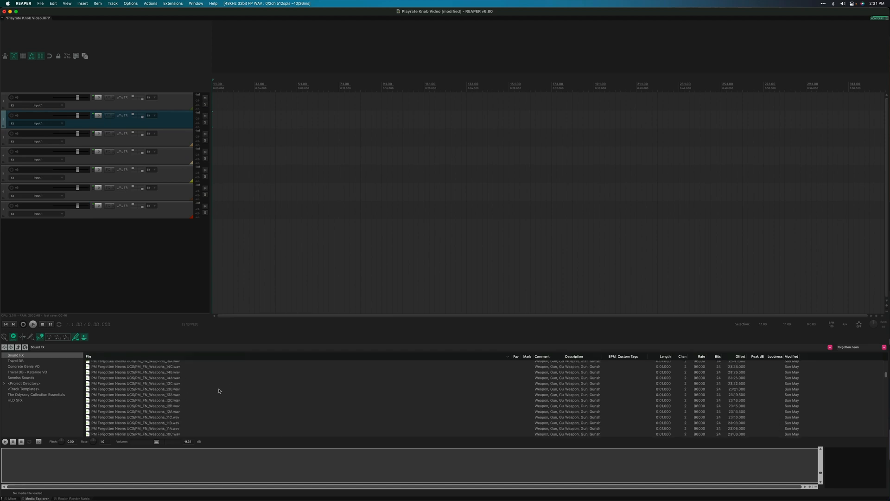
pyautogui.scroll(-3)
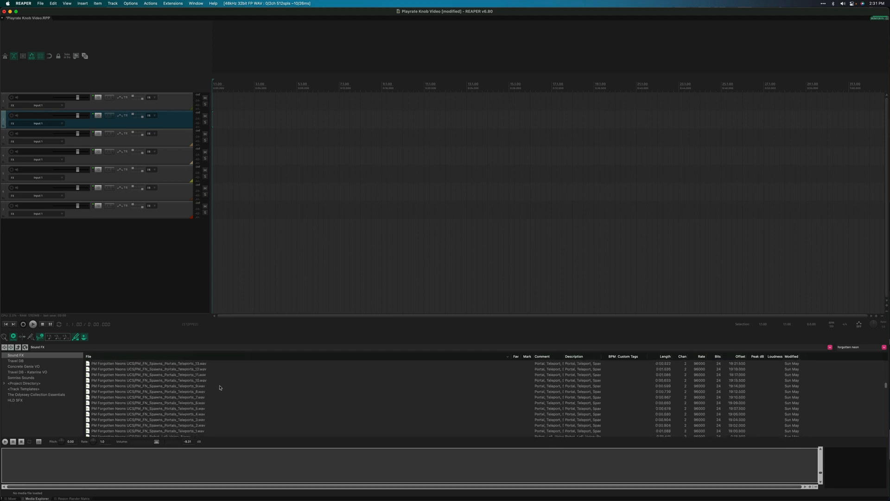
pyautogui.scroll(-3)
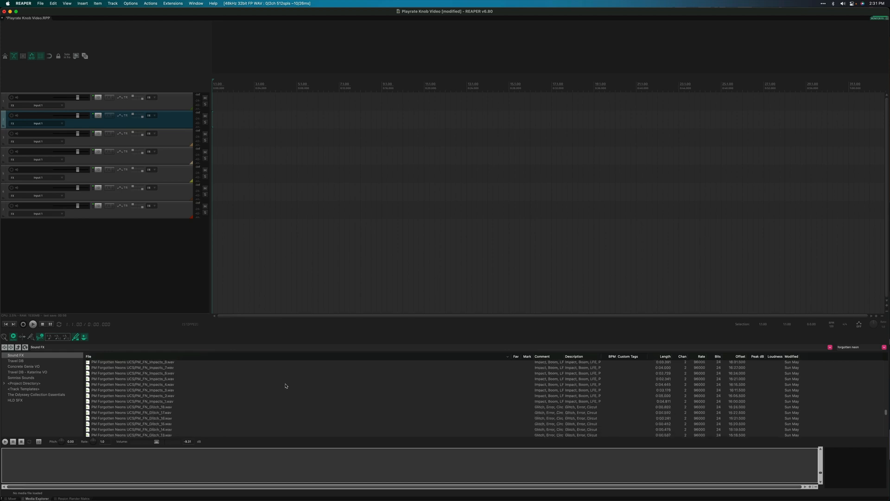
pyautogui.scroll(-3)
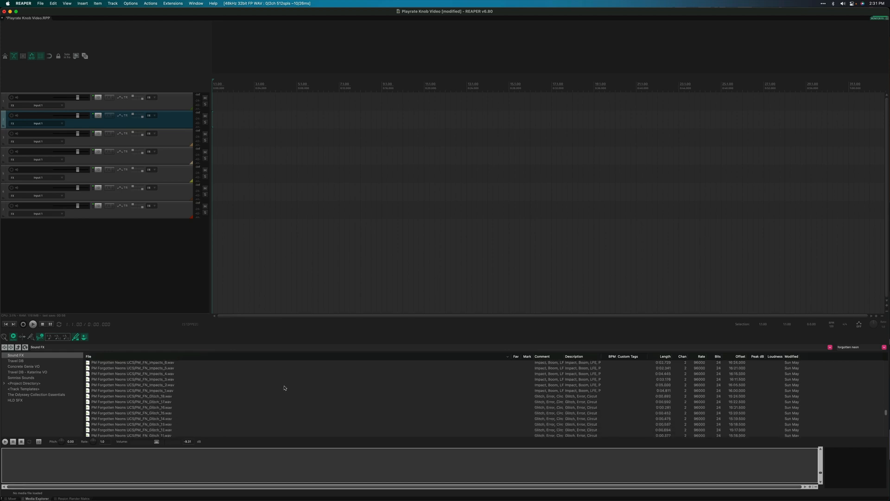
pyautogui.scroll(-3)
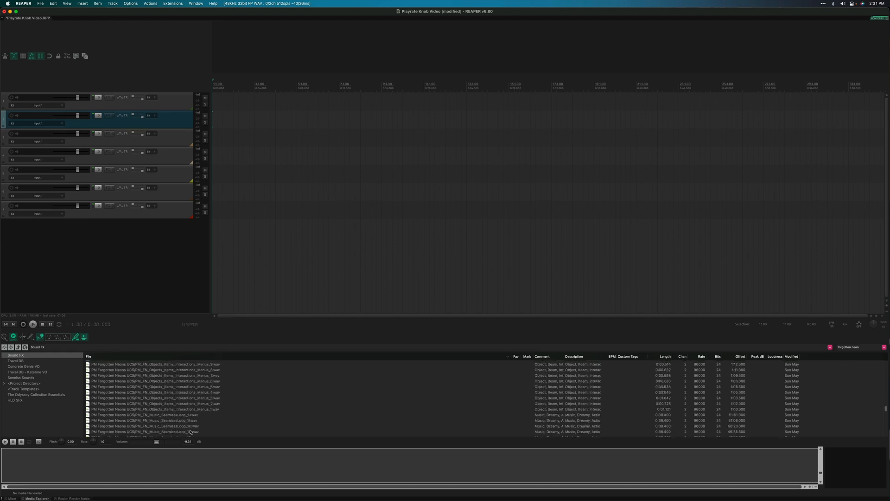
pyautogui.click(147, 391)
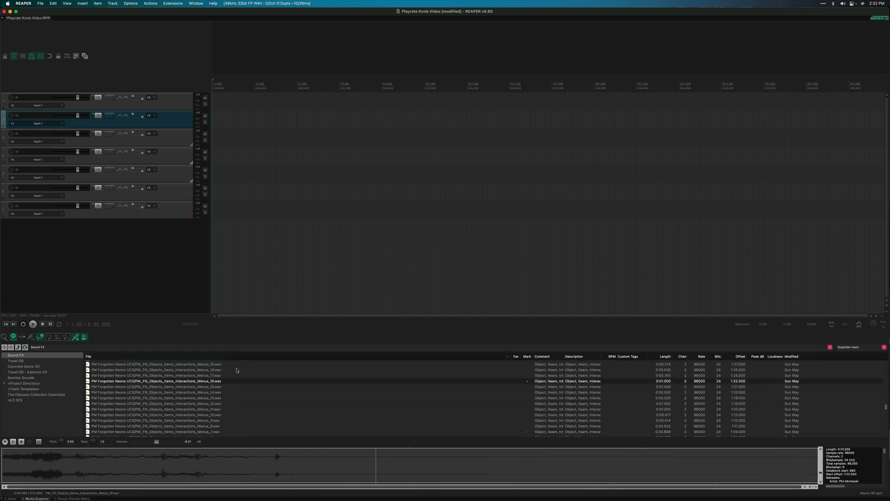
pyautogui.click(171, 370)
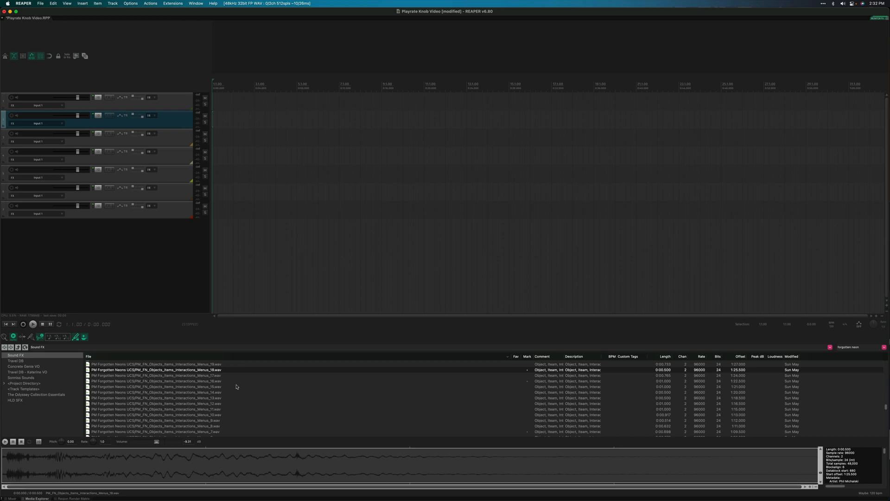
pyautogui.scroll(-3)
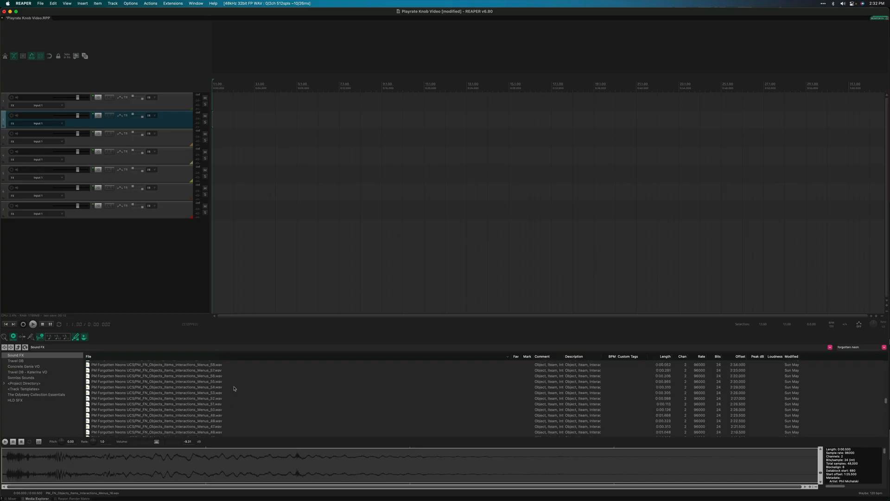
pyautogui.scroll(-3)
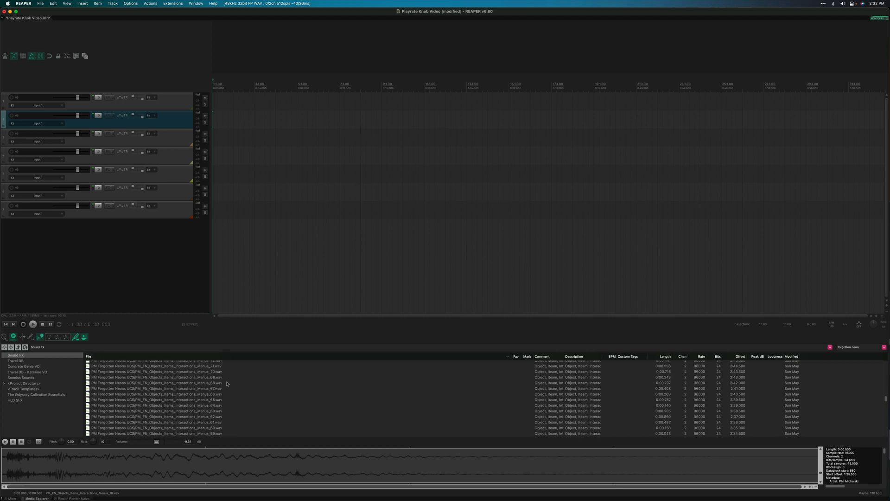
pyautogui.moveTo(227, 386)
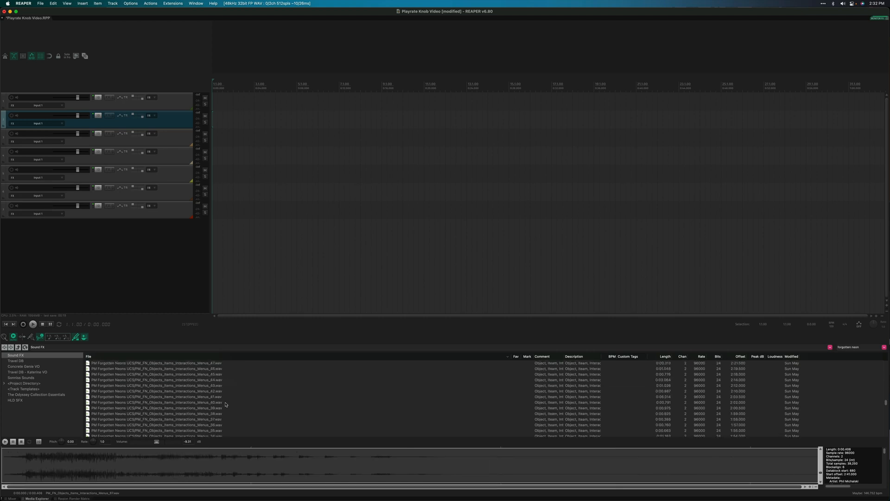
pyautogui.click(158, 401)
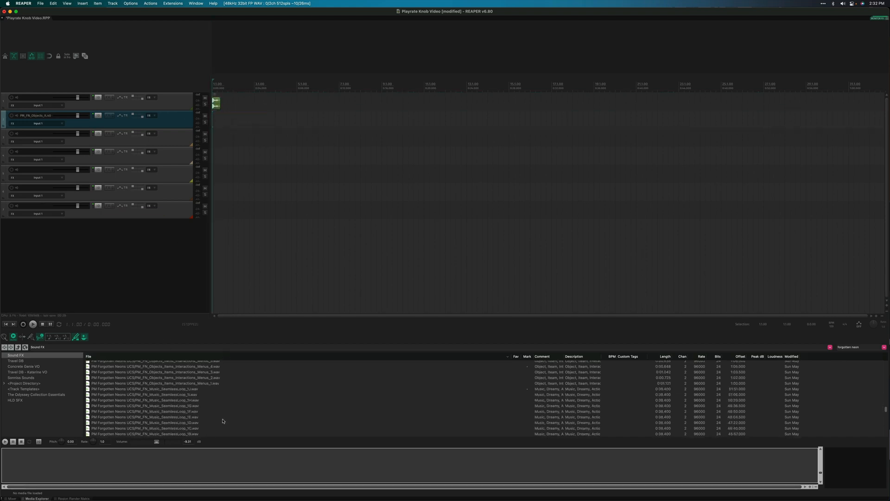
# Pick a Forgotten Neons impact sound from the Media Explorer results for the second track.
pyautogui.scroll(-3)
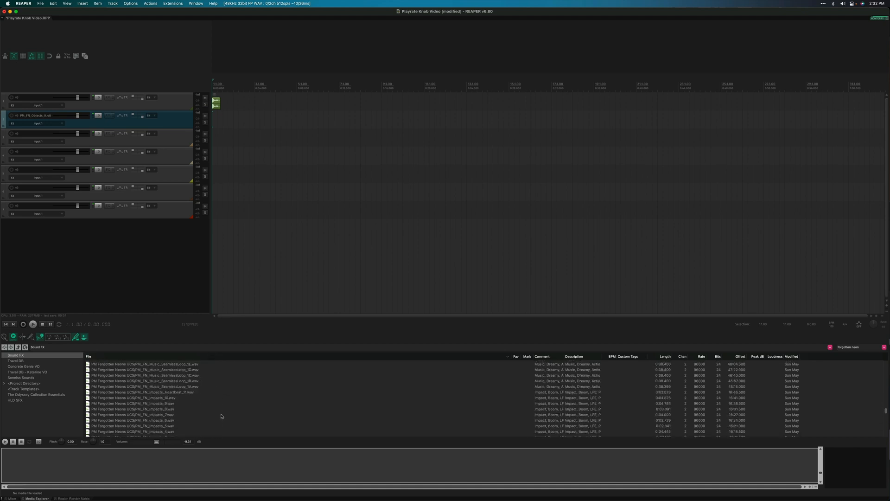
pyautogui.click(133, 403)
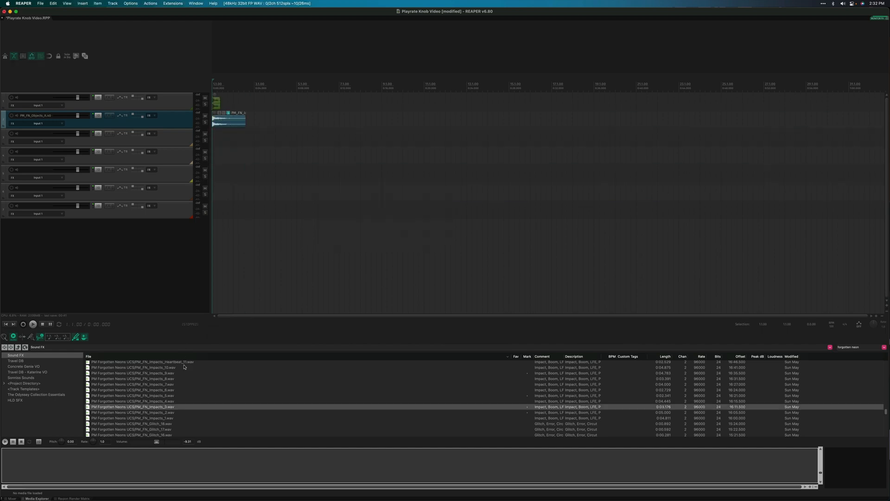
pyautogui.scroll(-3)
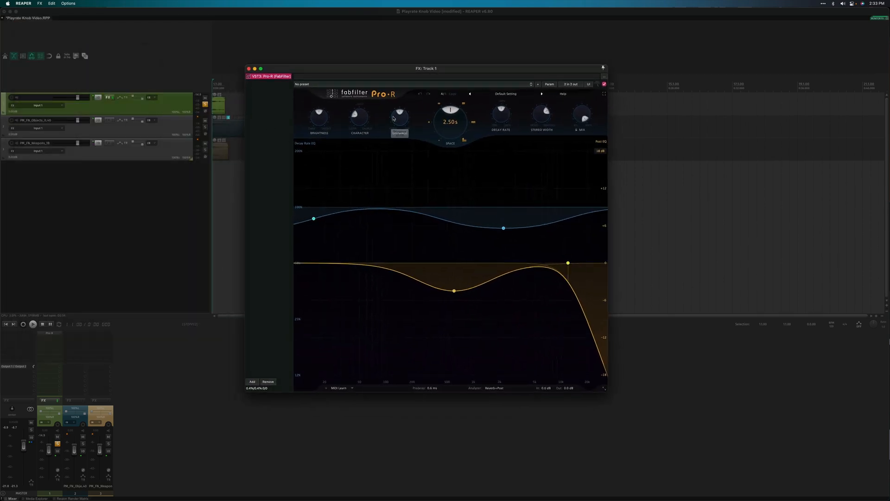
pyautogui.moveTo(404, 94)
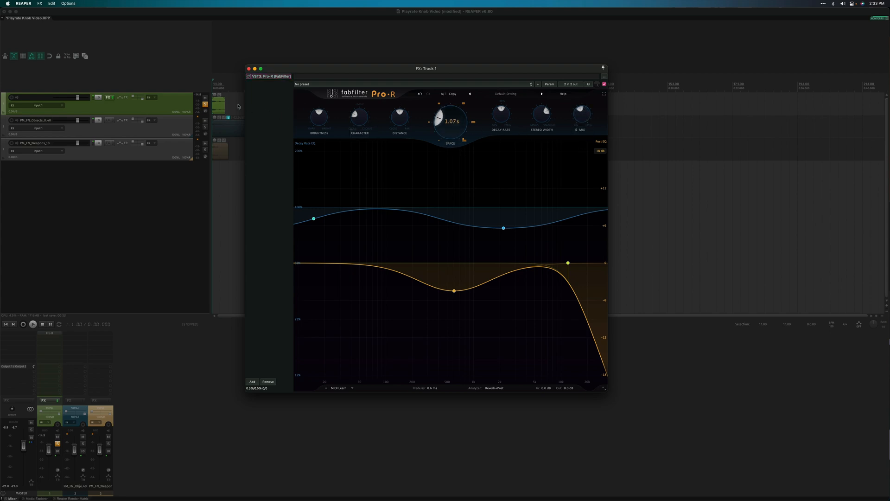
# Dismiss the first reverb window and show the second track's FabFilter Pro-R.
pyautogui.click(34, 323)
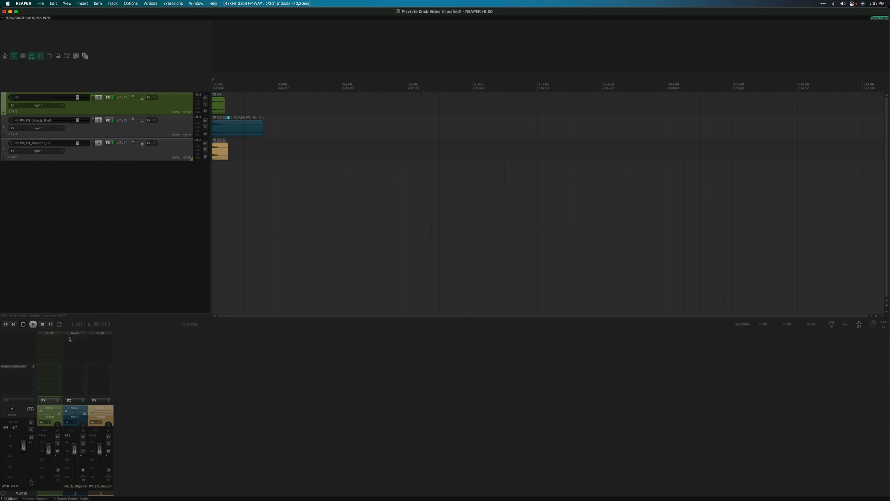
pyautogui.moveTo(180, 161)
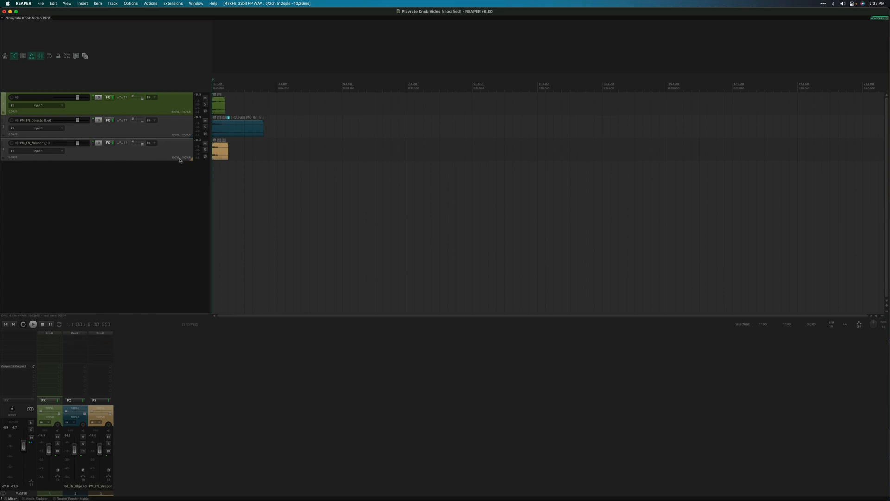
pyautogui.click(45, 120)
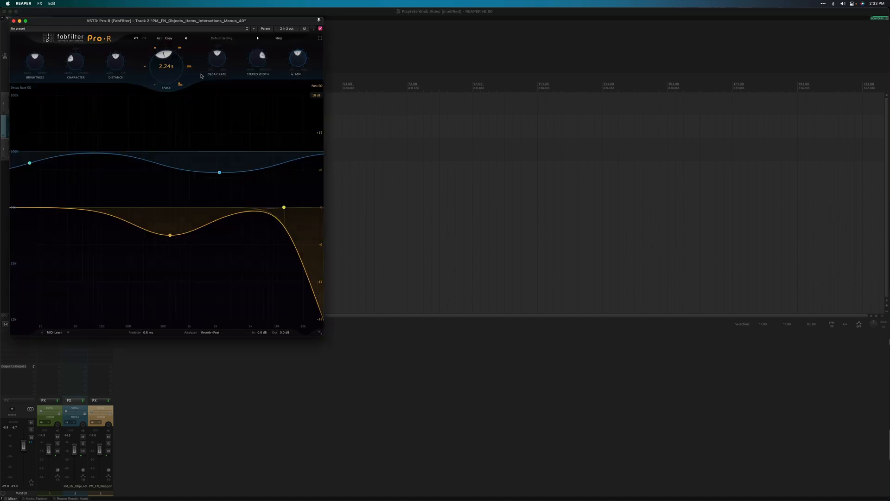
# Set the Pro-R Space to 2.71 s on the Weapons track and close the plugin.
pyautogui.moveTo(166, 56); pyautogui.dragTo(166, 67)
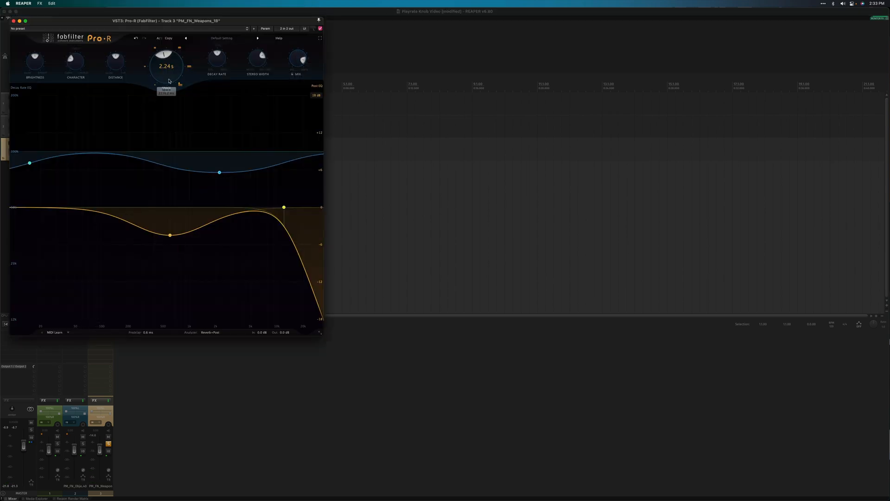
pyautogui.moveTo(166, 57); pyautogui.dragTo(166, 51)
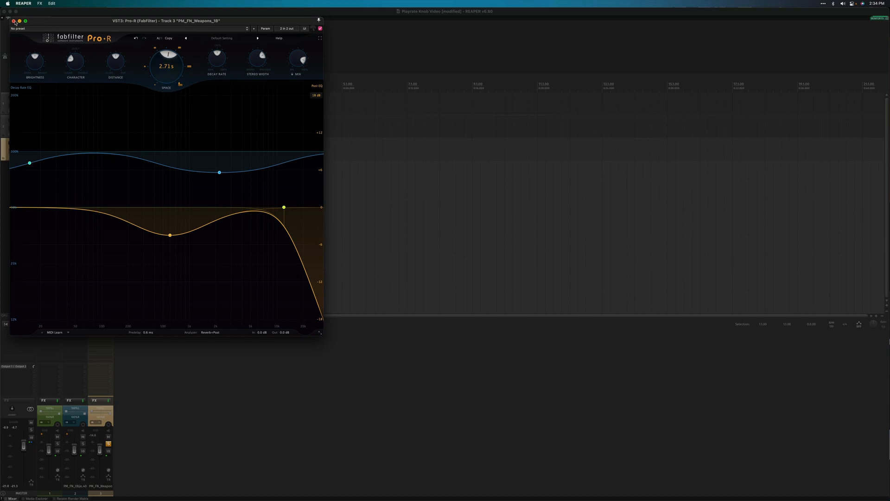
pyautogui.click(14, 21)
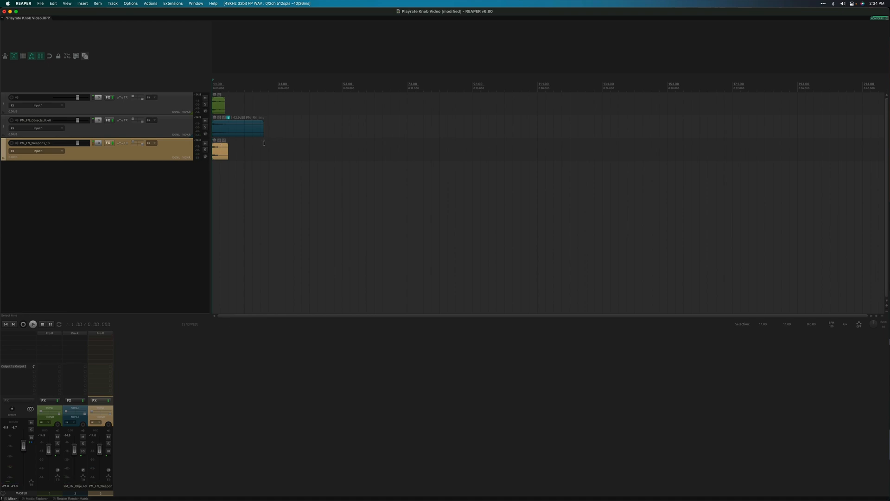
pyautogui.moveTo(244, 184)
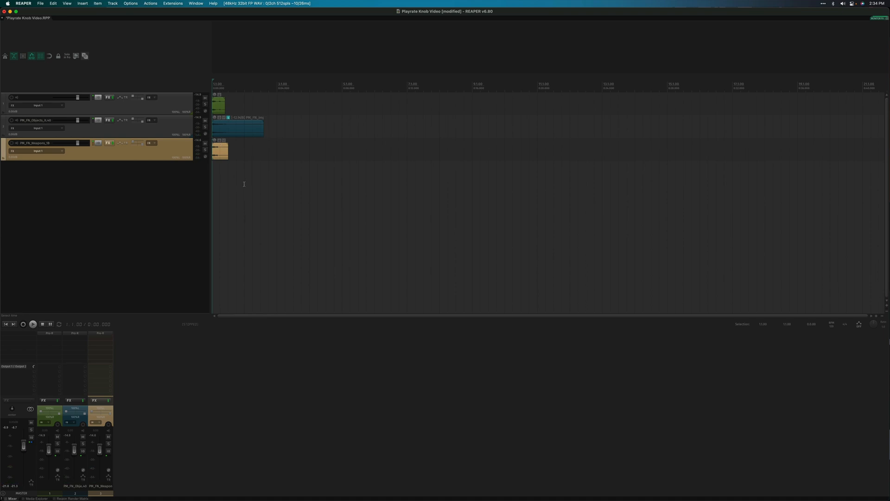
pyautogui.click(32, 324)
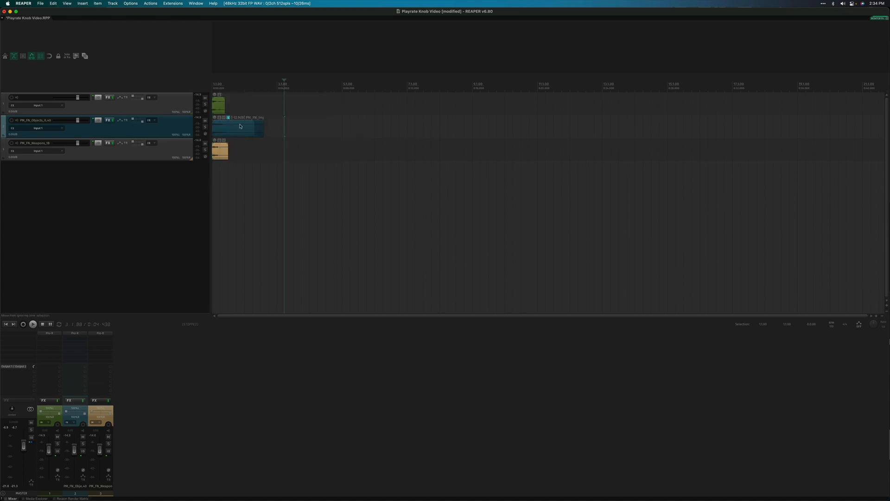
pyautogui.doubleClick(237, 127)
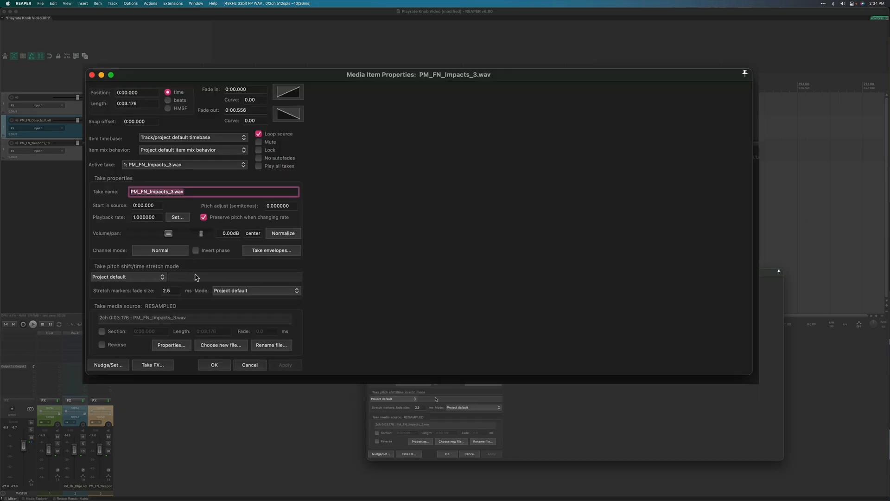
pyautogui.moveTo(133, 271)
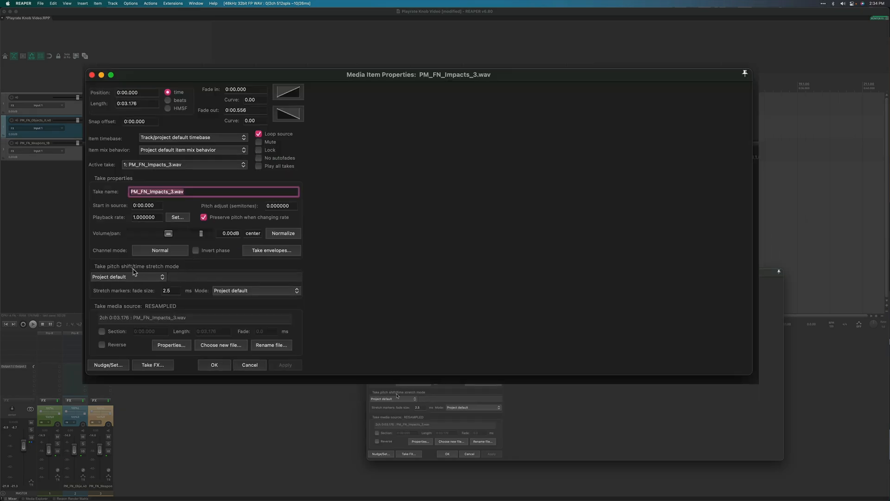
pyautogui.moveTo(161, 288)
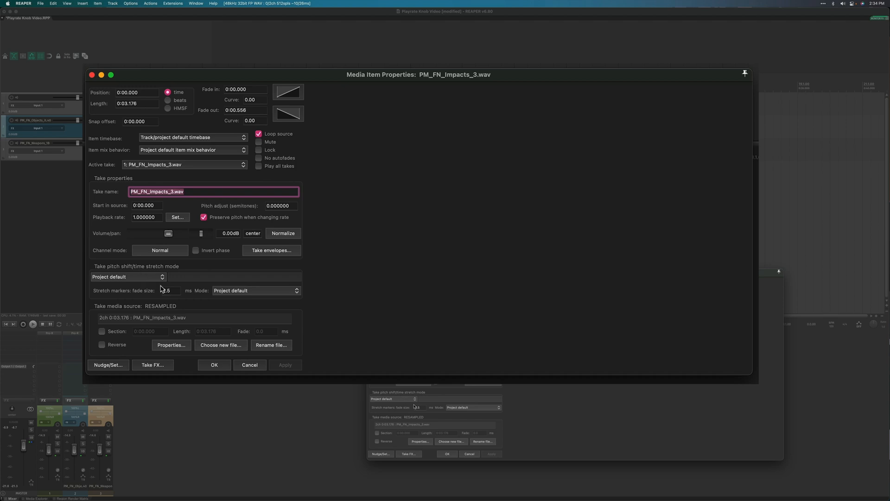
pyautogui.click(128, 277)
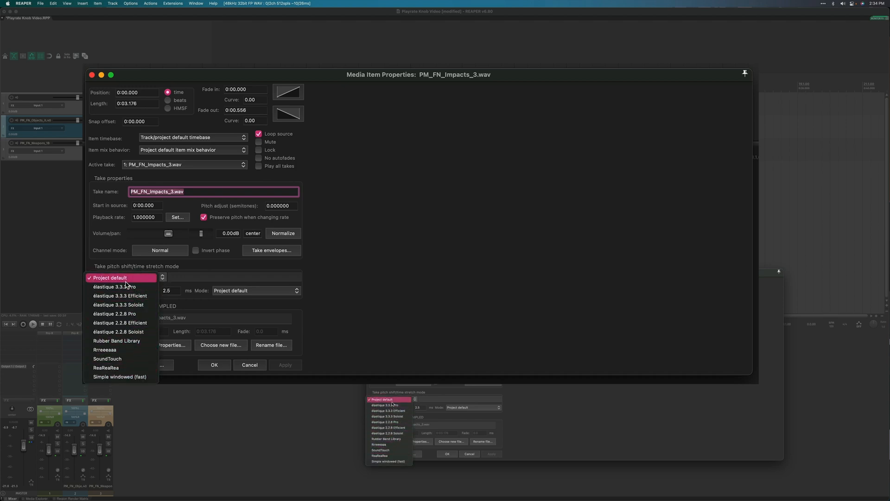
pyautogui.moveTo(121, 322)
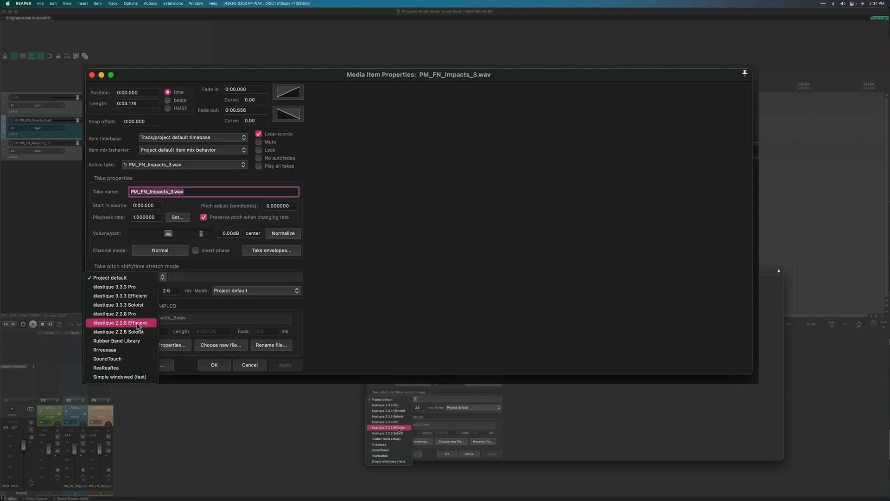
pyautogui.moveTo(123, 380)
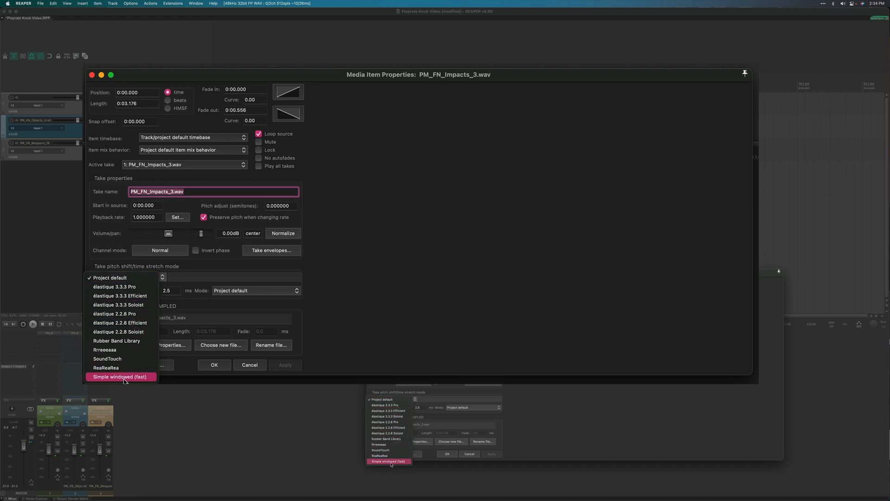
pyautogui.moveTo(143, 353)
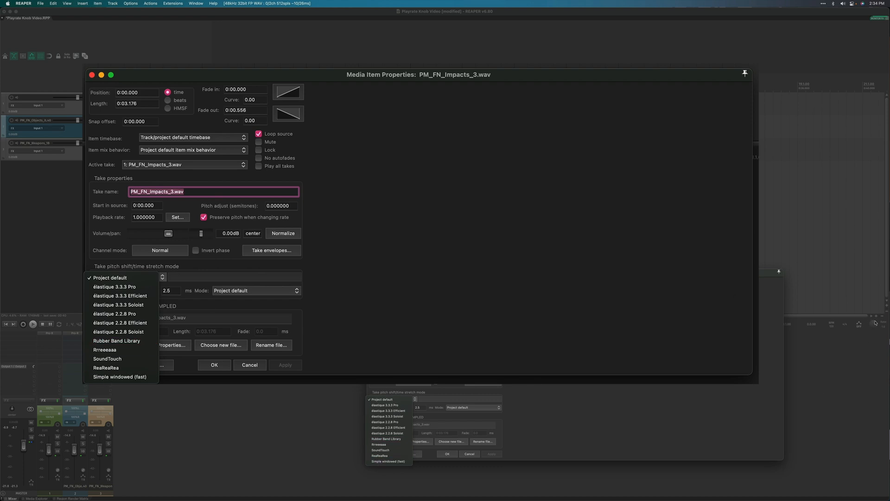
pyautogui.moveTo(627, 170)
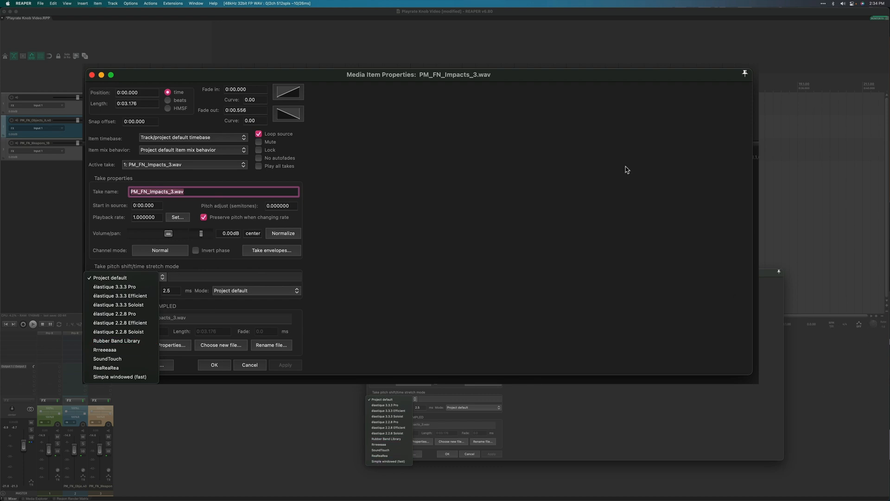
pyautogui.moveTo(94, 89)
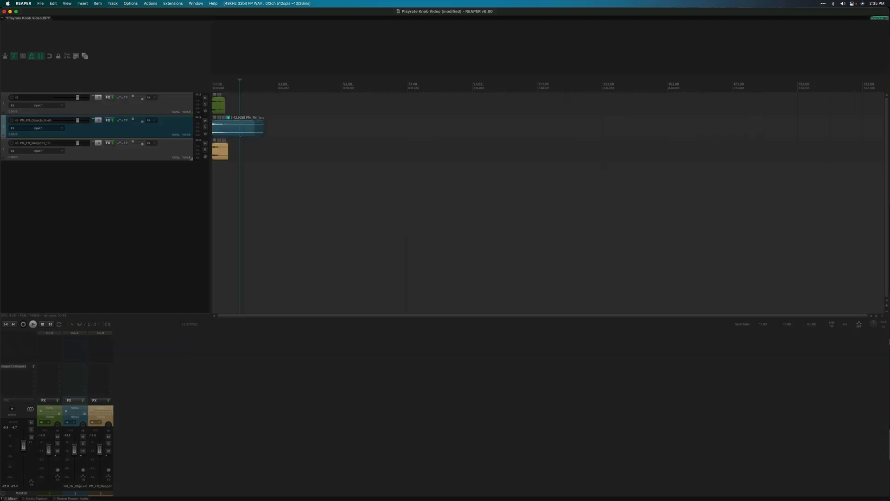
pyautogui.moveTo(304, 140)
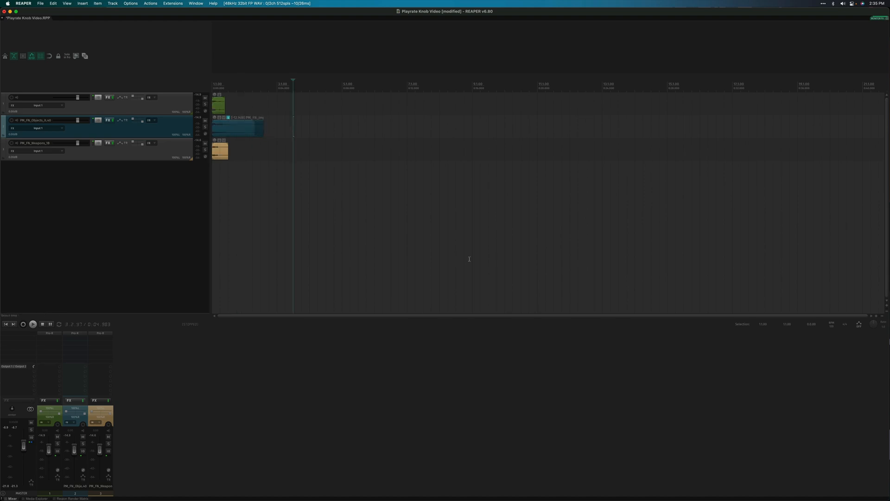
pyautogui.moveTo(482, 261)
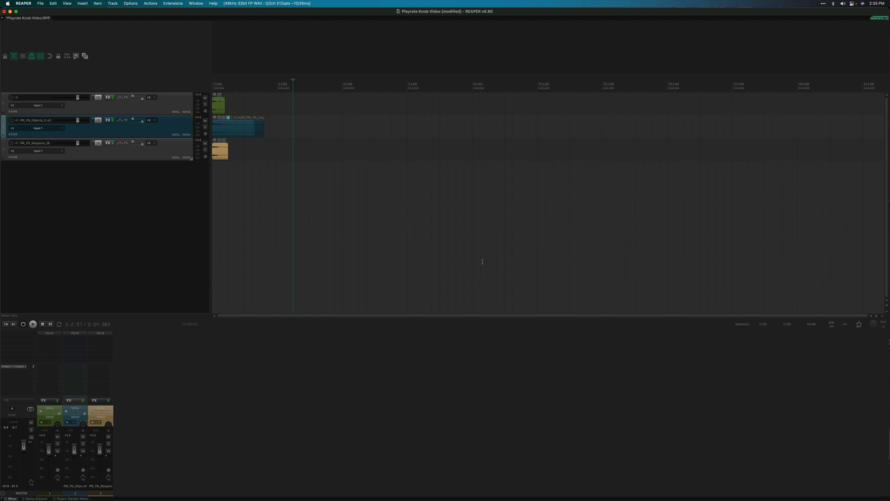
pyautogui.moveTo(466, 252)
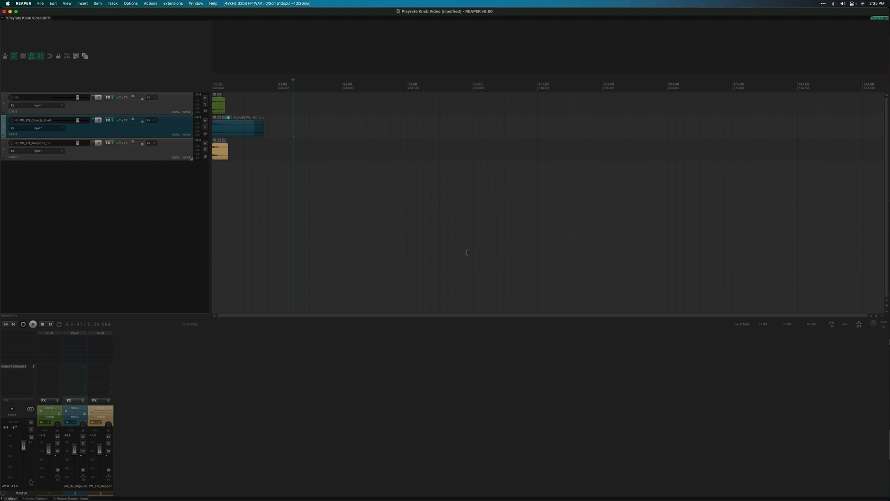
pyautogui.moveTo(461, 253)
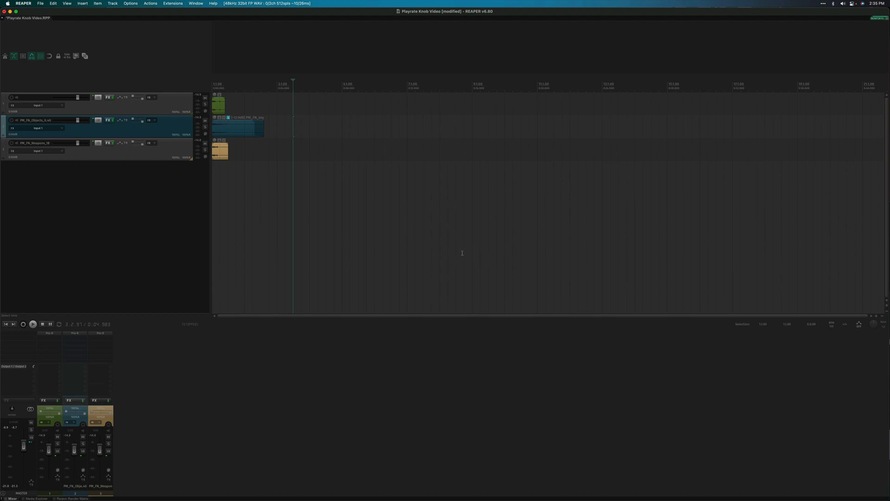
pyautogui.moveTo(363, 205)
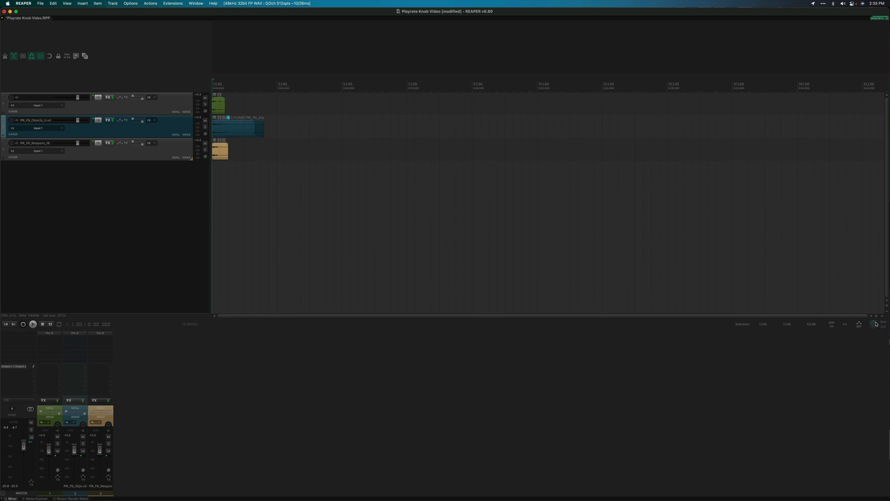
# Check the playrate options menu, then return to the three-track arrange view.
pyautogui.rightClick(859, 324)
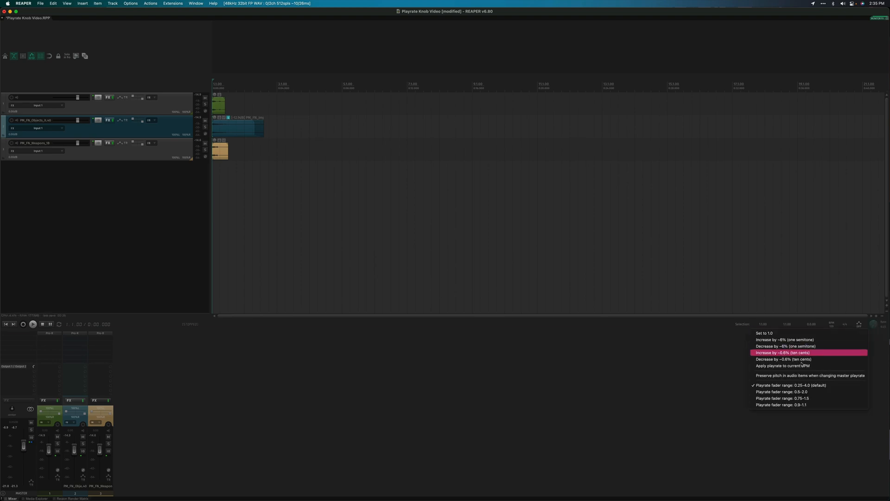
pyautogui.moveTo(785, 339)
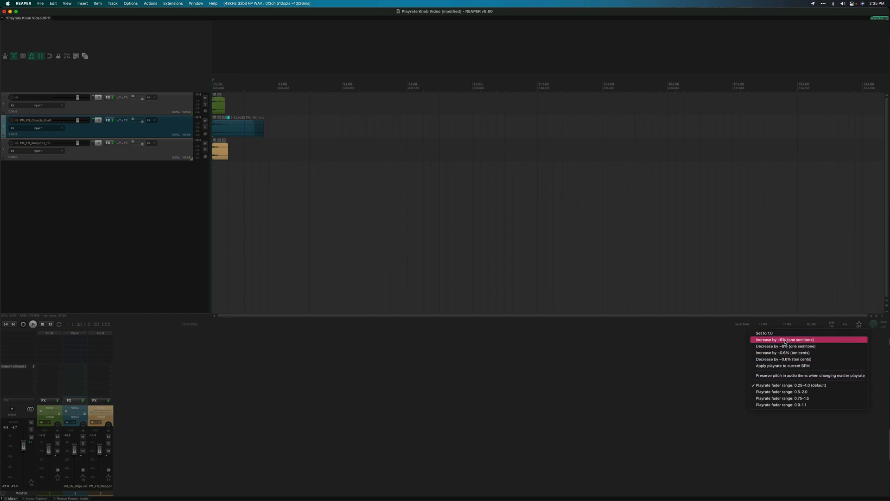
pyautogui.moveTo(793, 398)
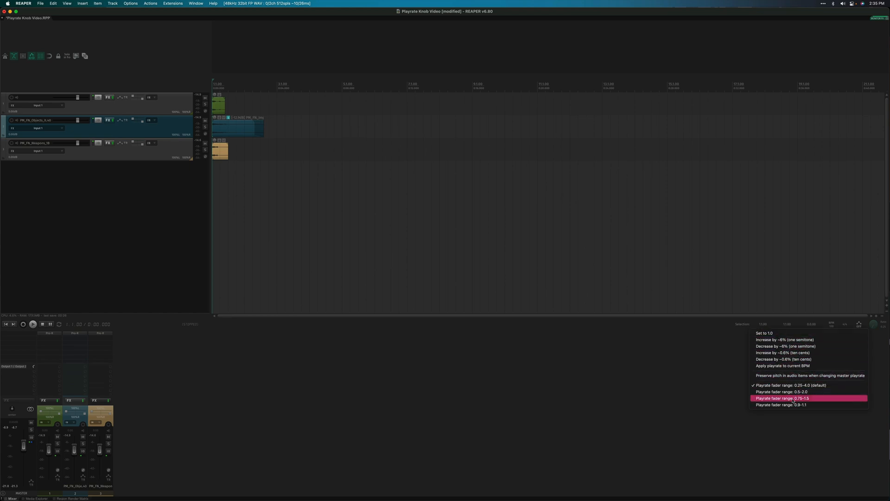
pyautogui.moveTo(783, 359)
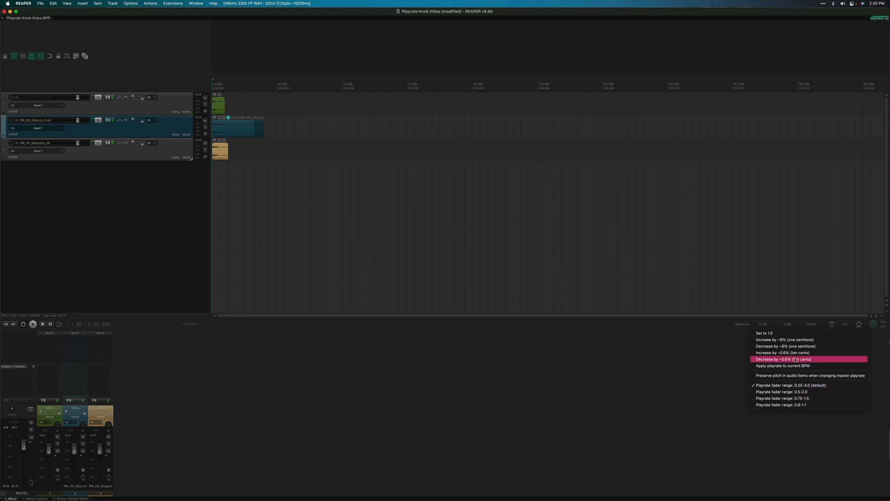
pyautogui.moveTo(795, 340)
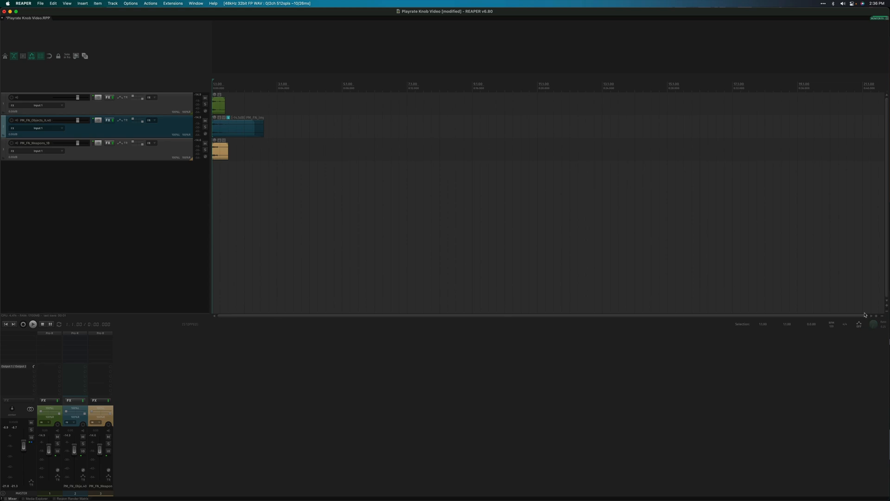
pyautogui.click(32, 323)
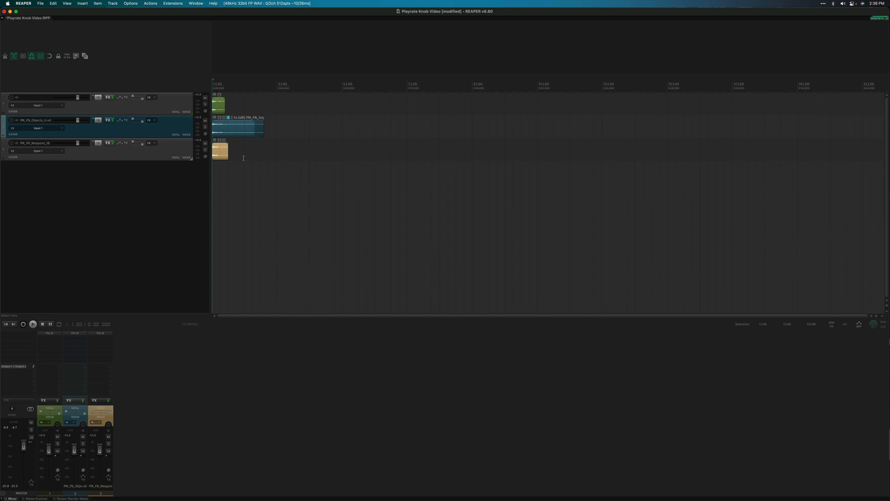
pyautogui.moveTo(175, 149)
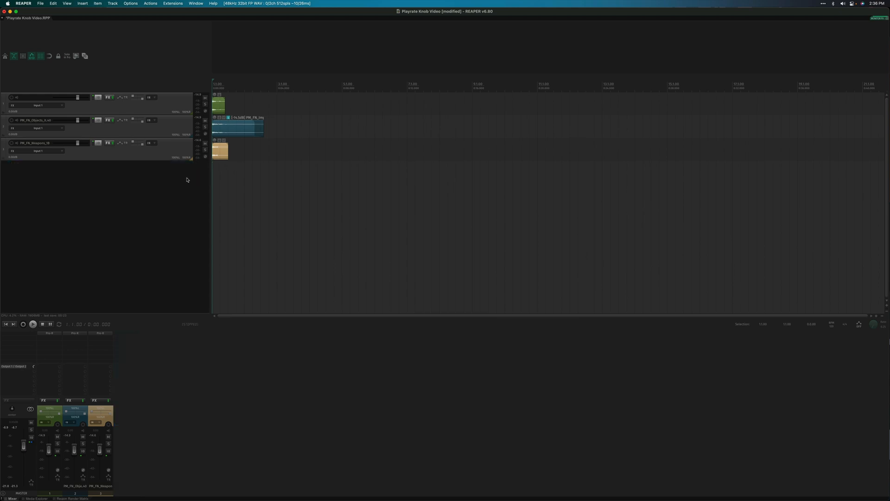
pyautogui.moveTo(880, 330)
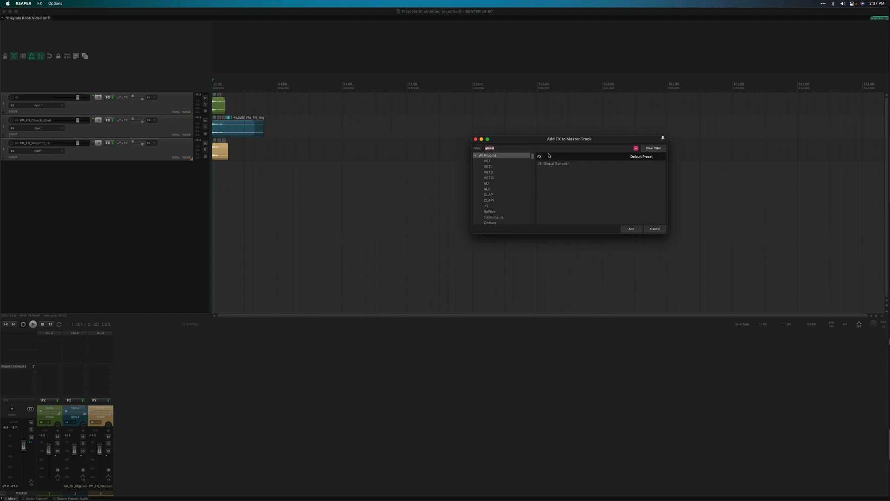
# Search 'rolling' in Add FX to load Rolling Sampler on the master track.
pyautogui.write('rolling')
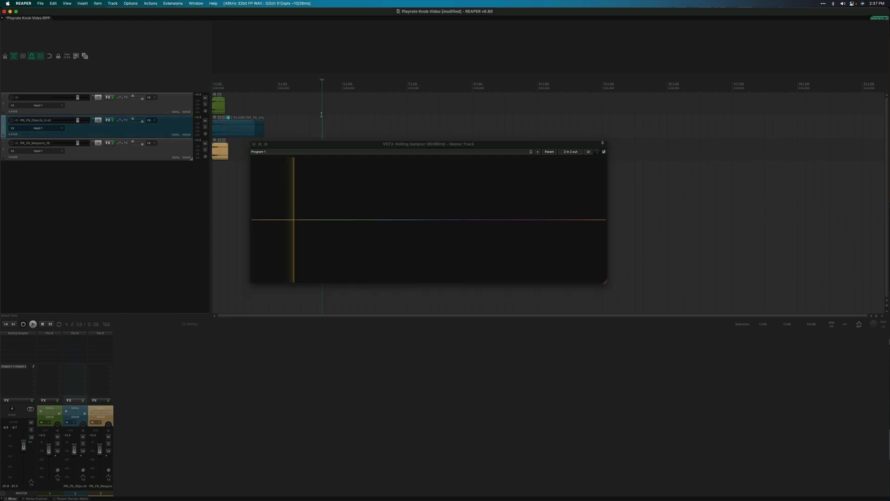
# Play the project repeatedly so Rolling Sampler captures bursts of the sound.
pyautogui.click(33, 323)
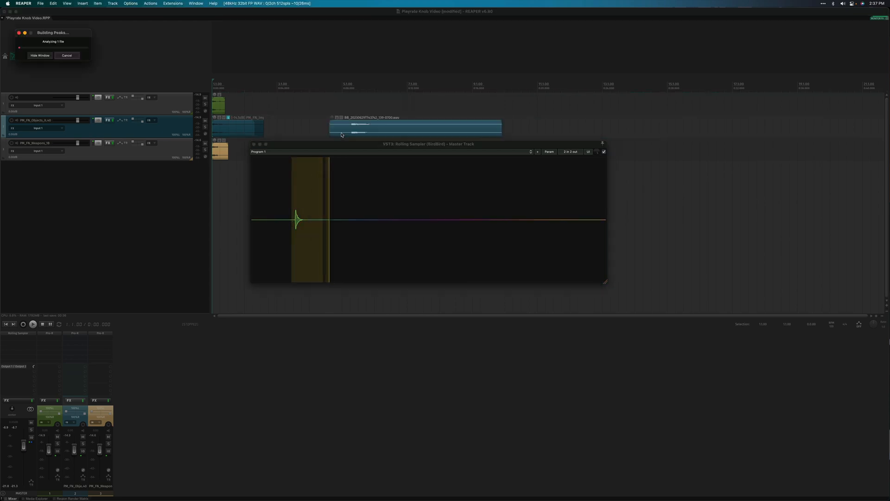
pyautogui.click(33, 324)
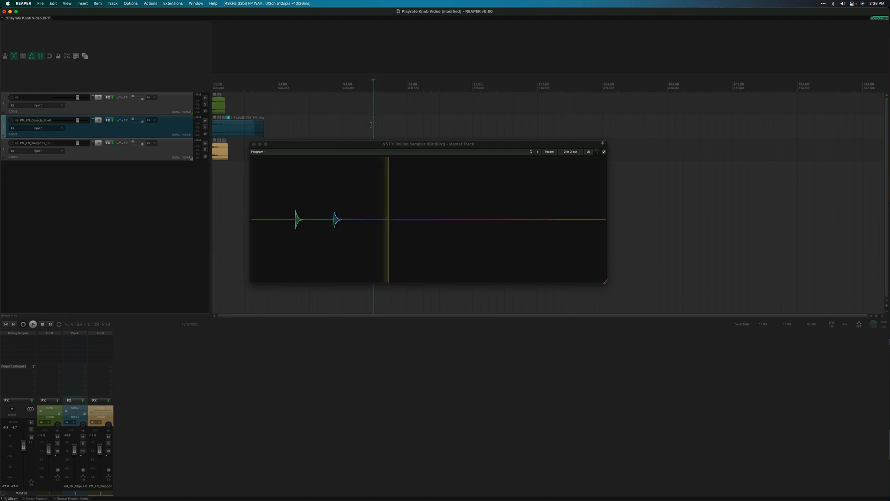
pyautogui.click(32, 324)
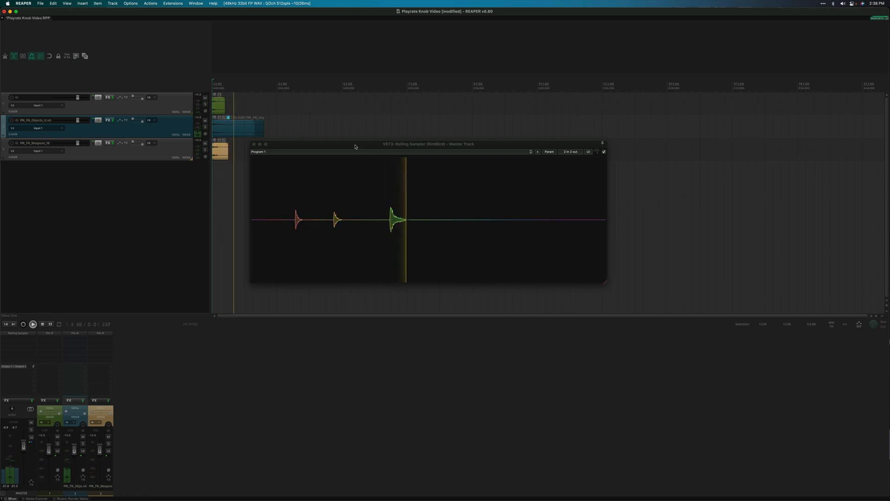
# Replay at a changed playrate so Rolling Sampler captures five bursts total.
pyautogui.click(33, 324)
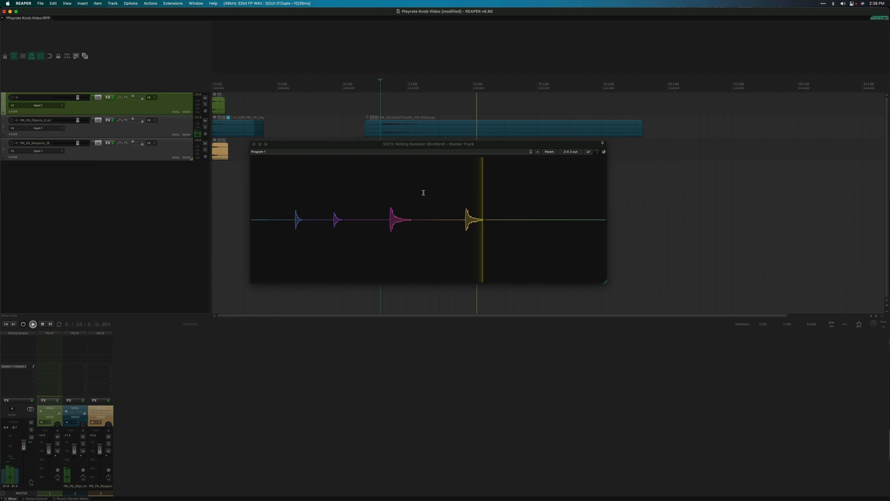
pyautogui.click(33, 324)
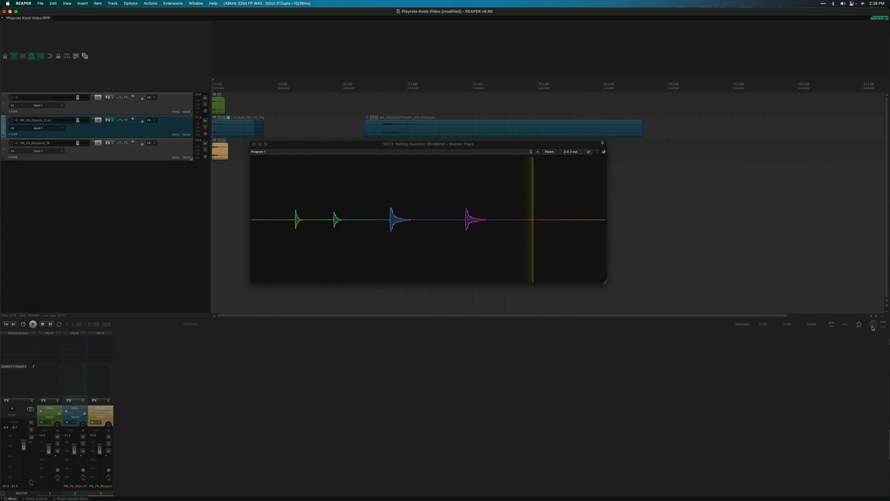
pyautogui.click(32, 323)
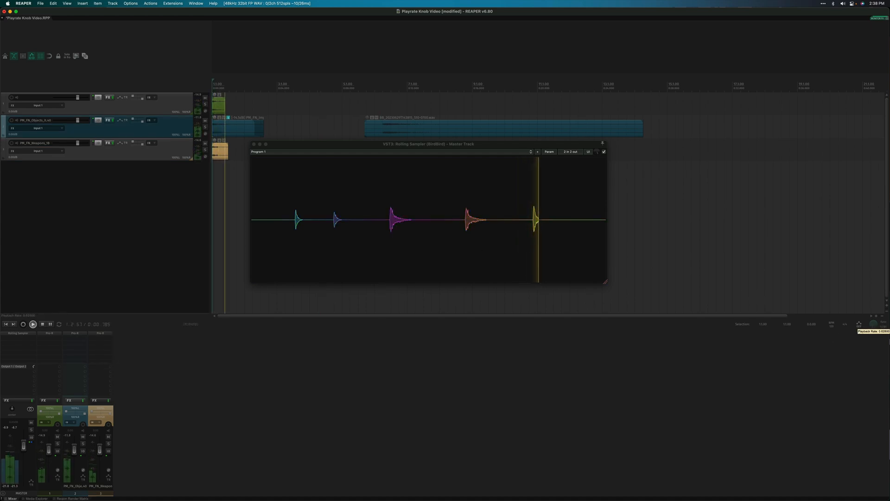
pyautogui.click(32, 324)
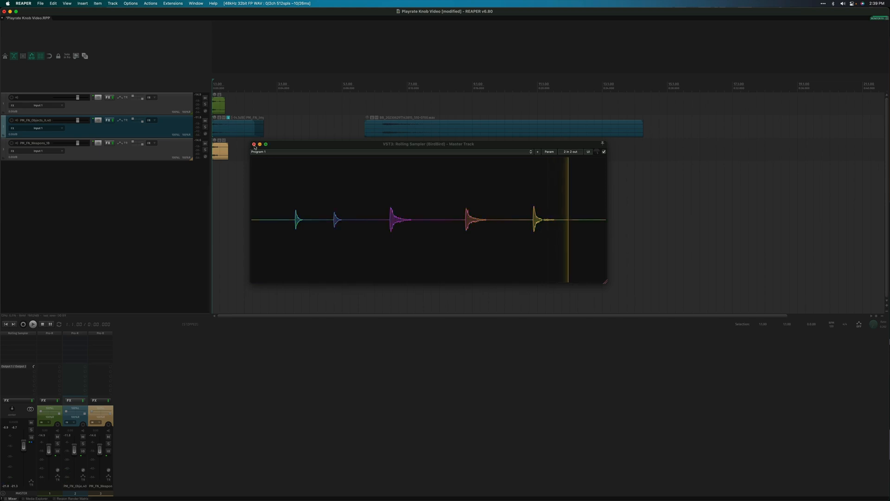
# Close the Rolling Sampler window and show the Monitoring FX chain from the View menu.
pyautogui.click(253, 144)
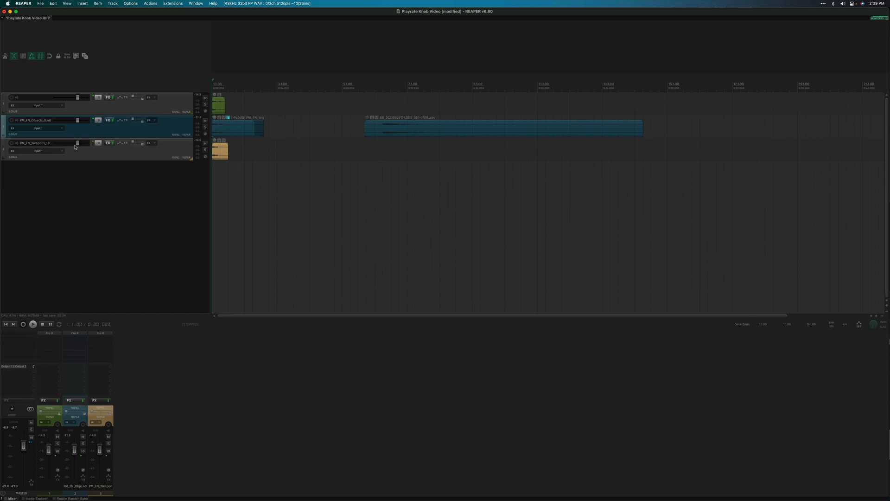
pyautogui.click(67, 4)
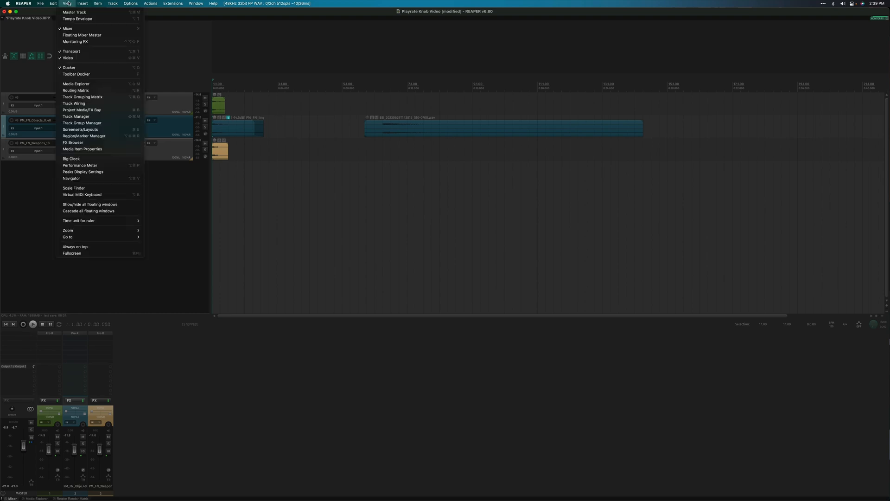
pyautogui.moveTo(86, 42)
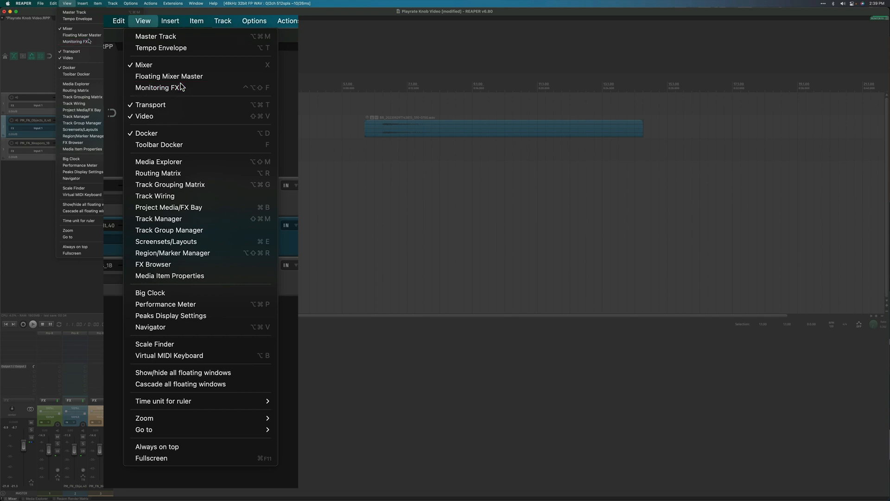
pyautogui.click(160, 87)
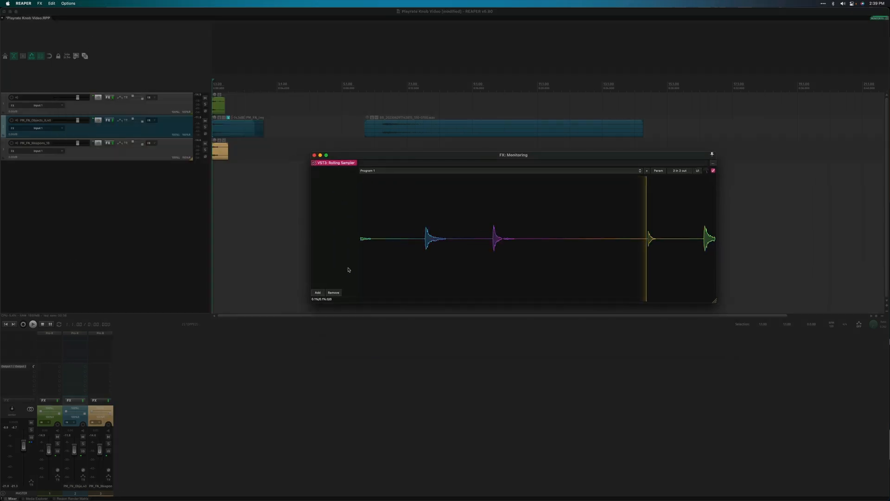
# Remove the sampler from the monitoring chain and start adding a new effect.
pyautogui.click(333, 292)
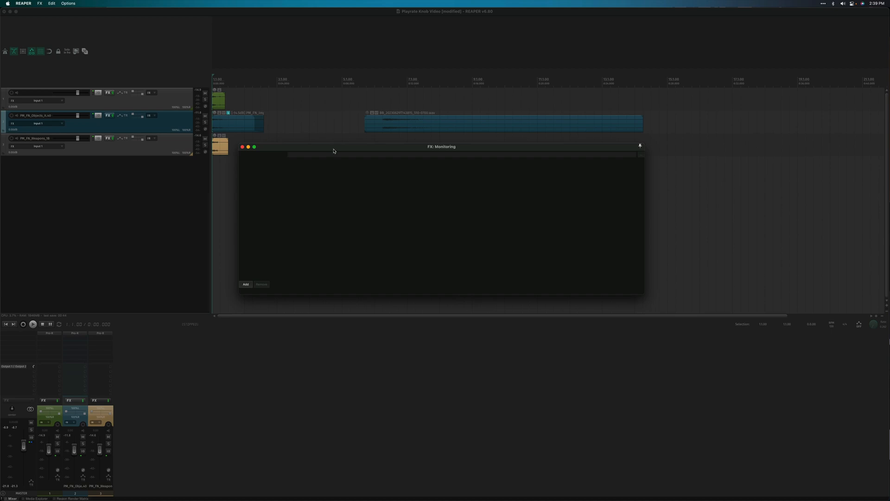
pyautogui.click(245, 284)
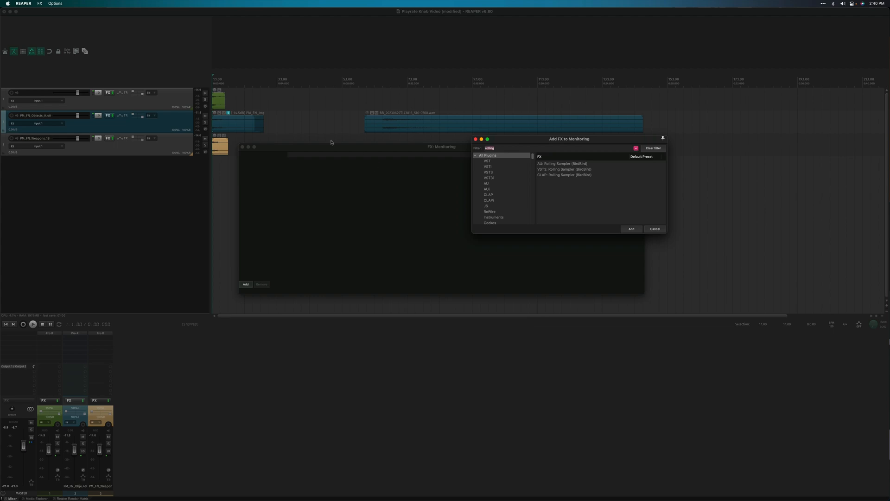
pyautogui.moveTo(329, 150)
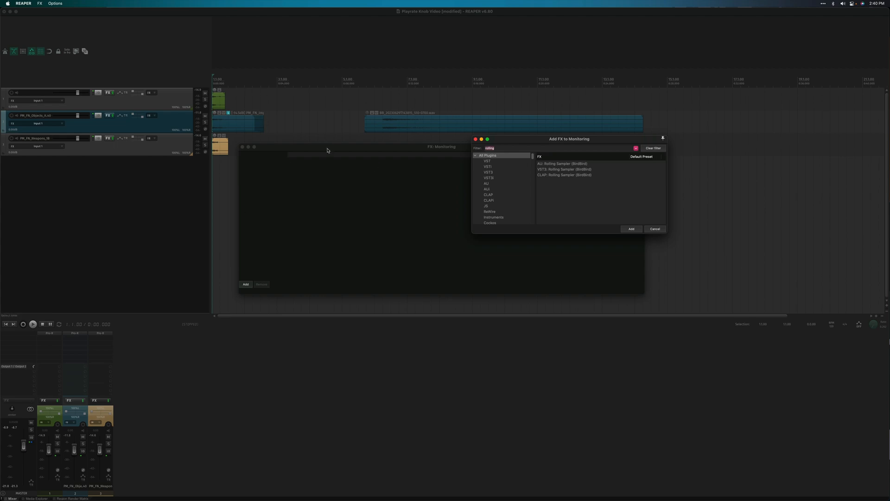
pyautogui.moveTo(519, 133)
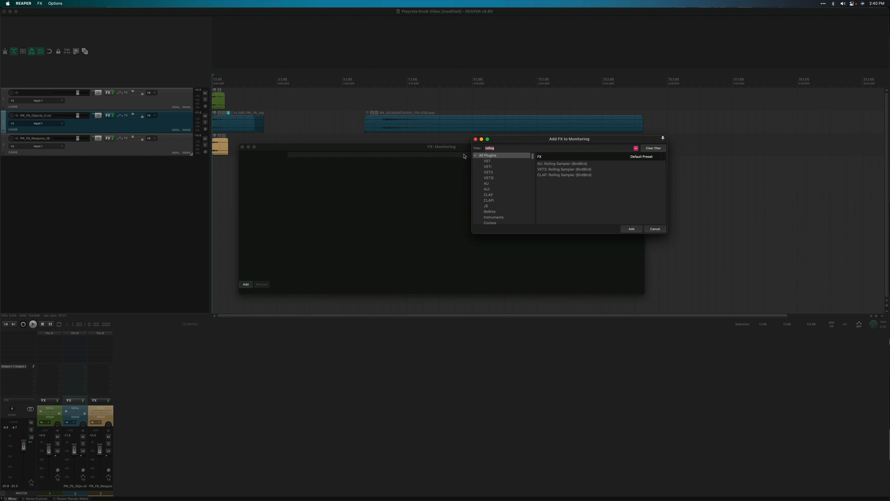
# Choose VST3: Rolling Sampler (BirdBird) as the new monitoring effect.
pyautogui.click(564, 168)
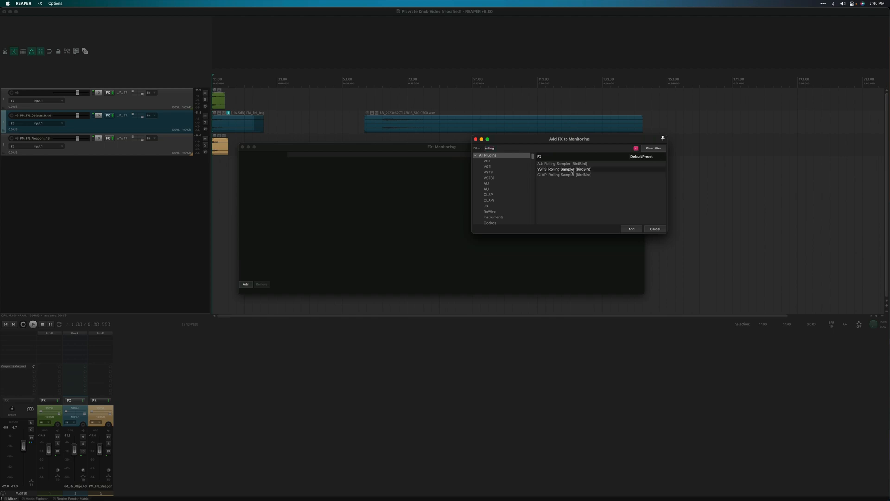
pyautogui.click(630, 229)
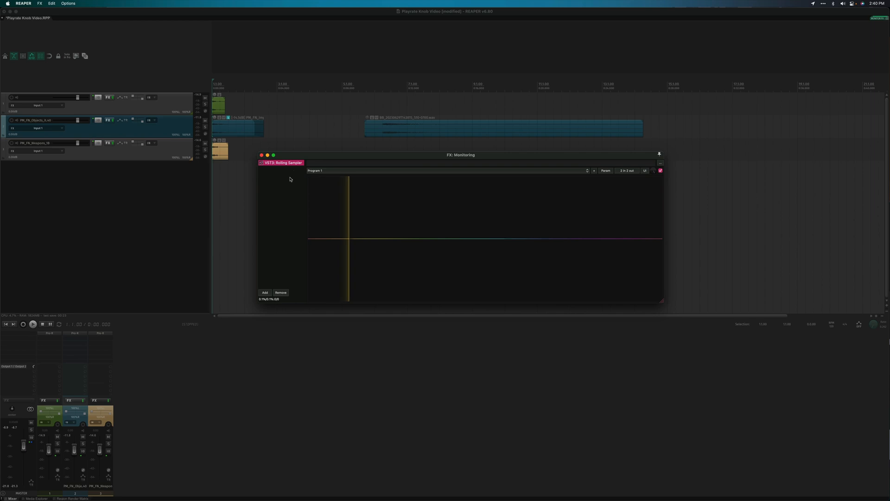
pyautogui.moveTo(15, 336)
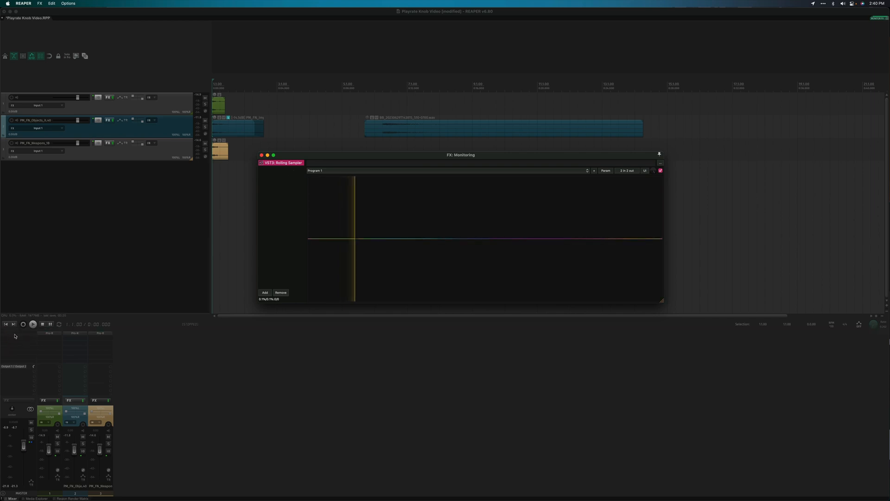